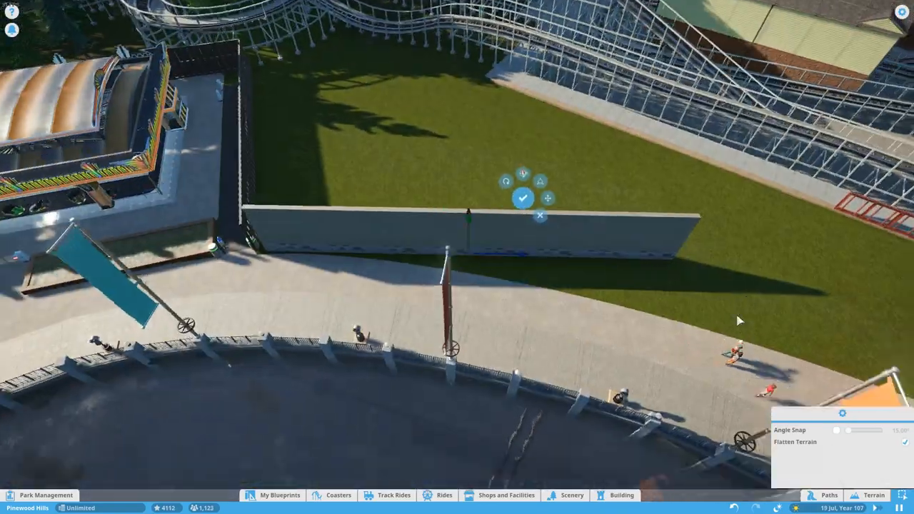
Place and confirm Rough Concrete Wall pieces forming an angled enclosure on the grass beside the coaster.
{"action": "left_click", "coordinate": [522, 197]}
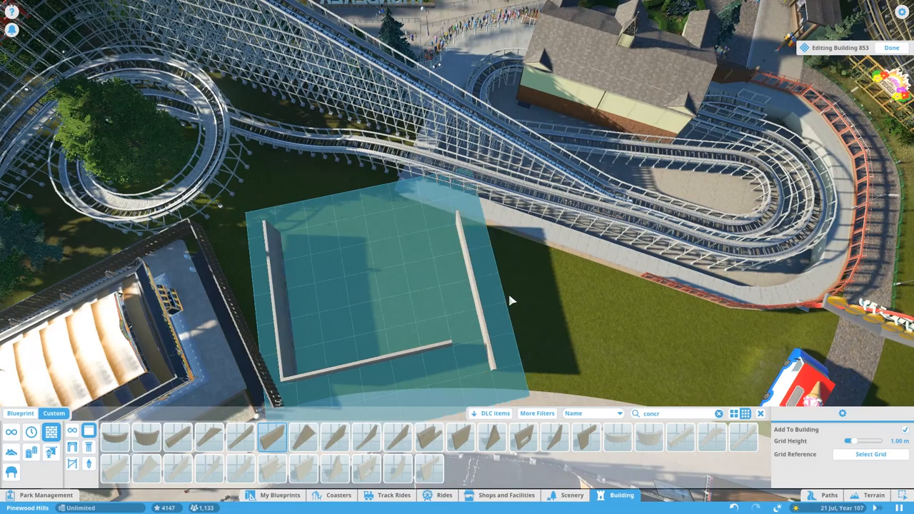
{"action": "left_click", "coordinate": [892, 47]}
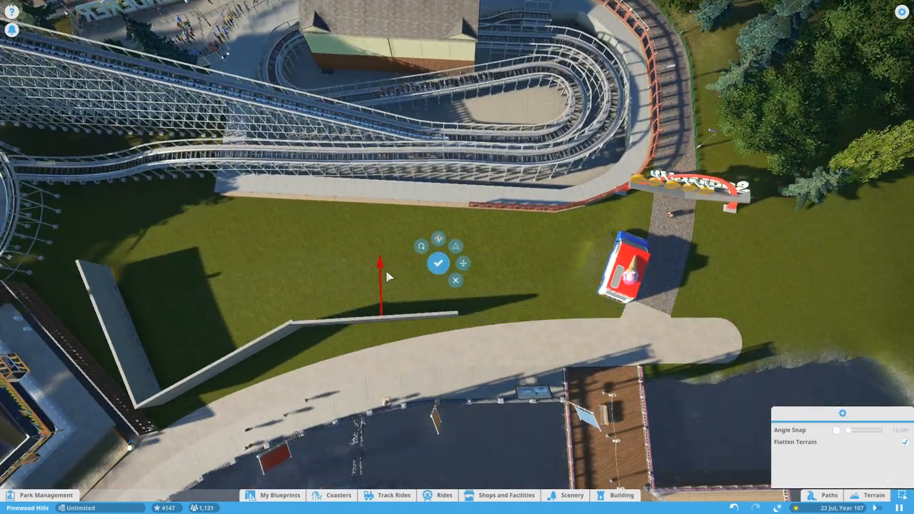
{"action": "left_click", "coordinate": [437, 263]}
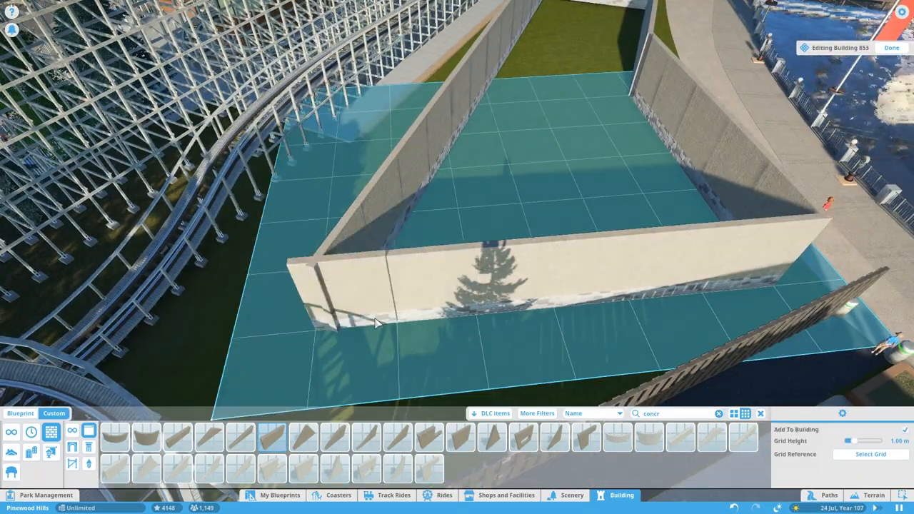
{"action": "left_click", "coordinate": [891, 47]}
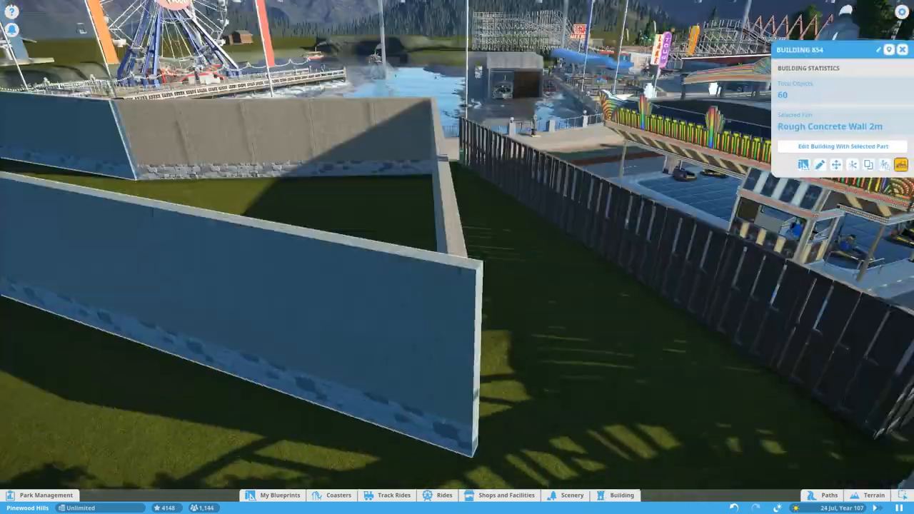
Place the first floor fixture from the Scenery catalogue inside the walled building.
{"action": "left_click", "coordinate": [843, 145]}
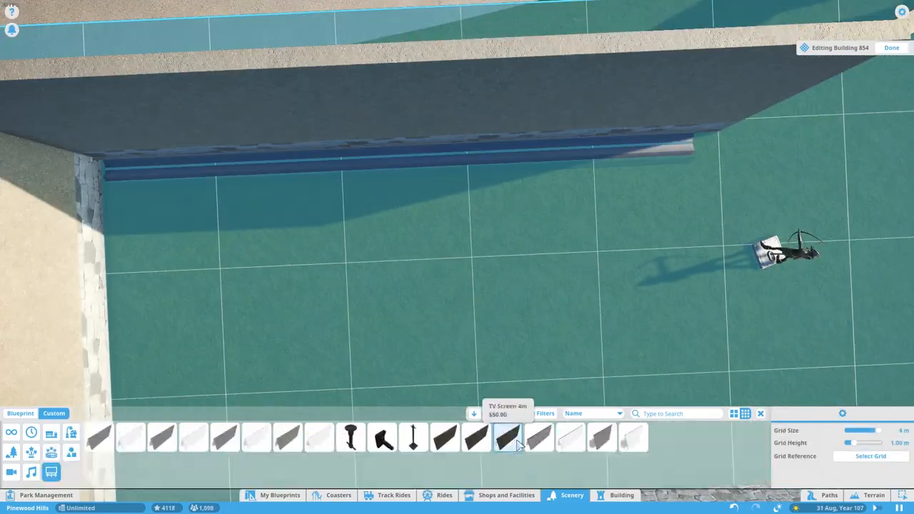
Place a Rectangle - Medium panel above the far ends of the guttered lanes.
{"action": "left_click", "coordinate": [539, 437]}
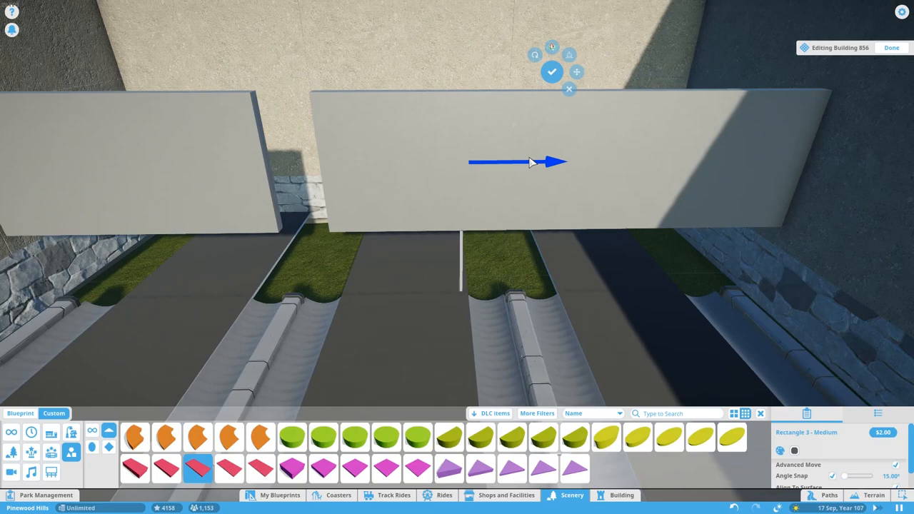
Confirm the panel above the lanes and the Oval - Medium decorated beam forming the pinsetter housings.
{"action": "left_click", "coordinate": [701, 437]}
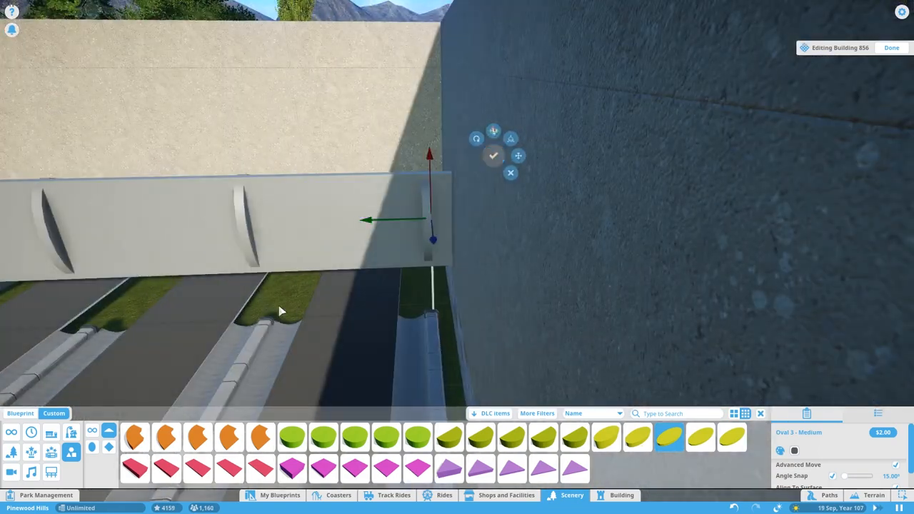
{"action": "left_click", "coordinate": [700, 437]}
{"action": "type", "text": "snow"}
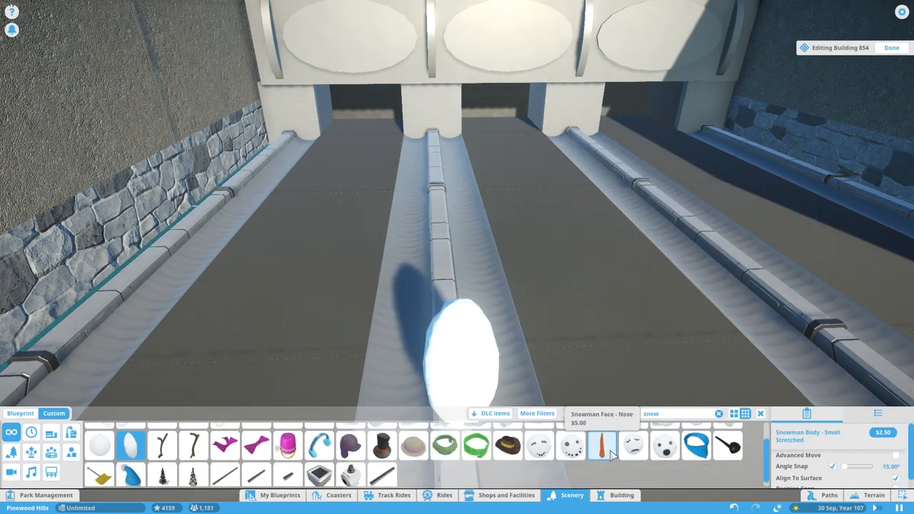
Place a Snowman Body - Small Stretched piece on the lane as white bowling equipment.
{"action": "left_click", "coordinate": [412, 440]}
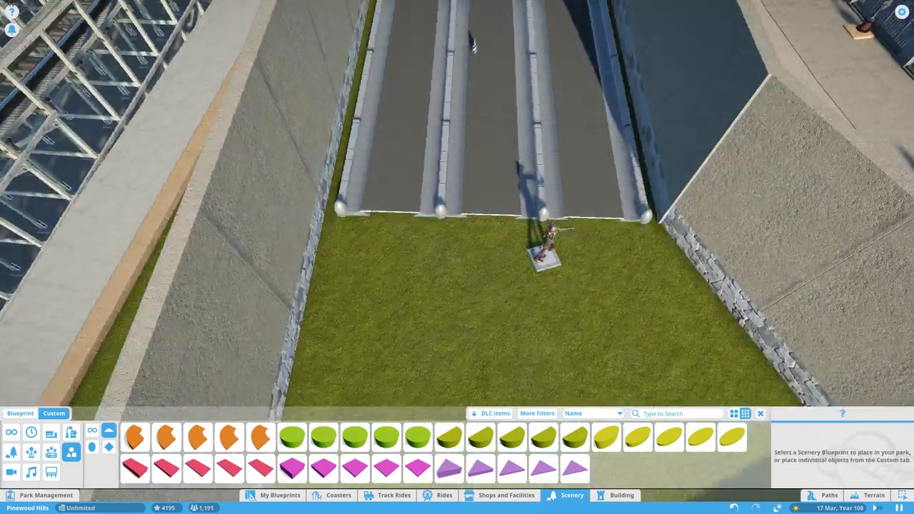
{"action": "left_click", "coordinate": [621, 494]}
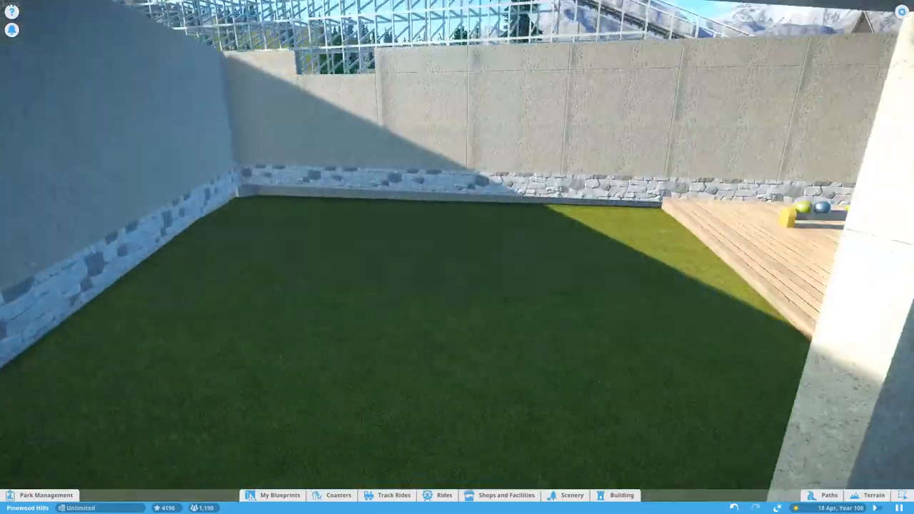
{"action": "left_click", "coordinate": [620, 494]}
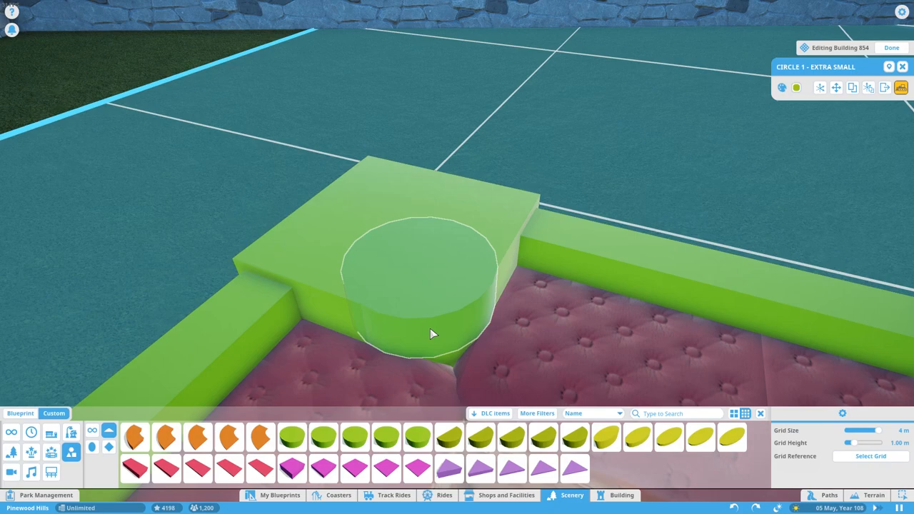
Place Circle 1 - Extra Small at the booth corner and slide the Rectangle 1 arm along the seat.
{"action": "left_click", "coordinate": [796, 87]}
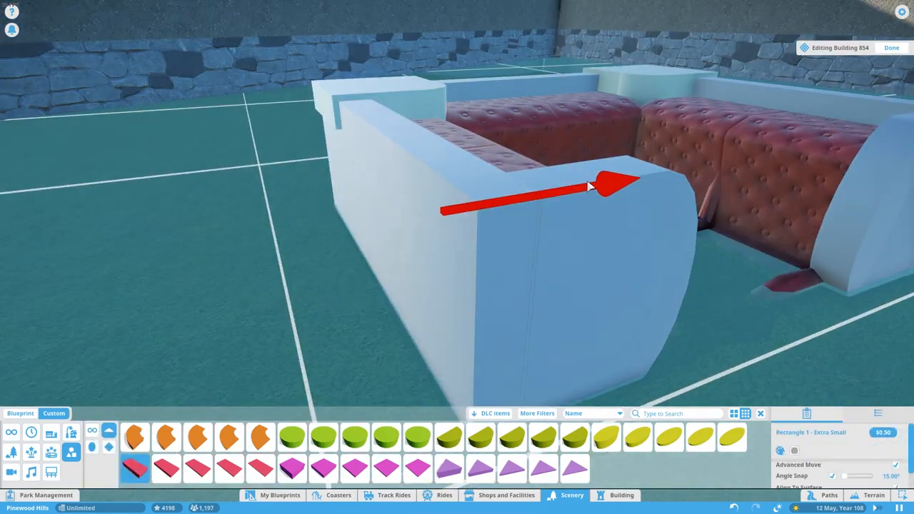
{"action": "left_click_drag", "start_coordinate": [589, 186], "coordinate": [803, 215]}
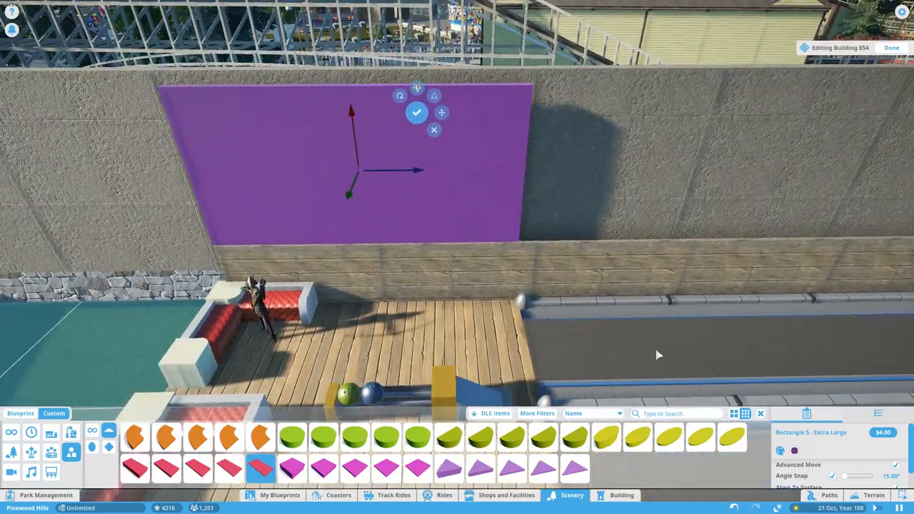
Confirm the Rectangle 5 - Extra Large panel's position on the wall above the lounge.
{"action": "left_click", "coordinate": [794, 451]}
{"action": "type", "text": "plank"}
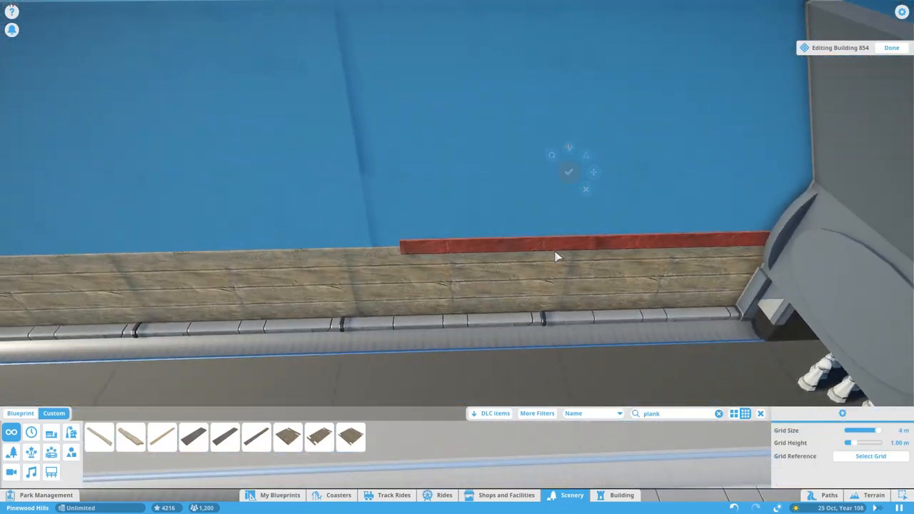
Place the red trim strip along the wall behind the lounge sofas.
{"action": "left_click", "coordinate": [569, 171]}
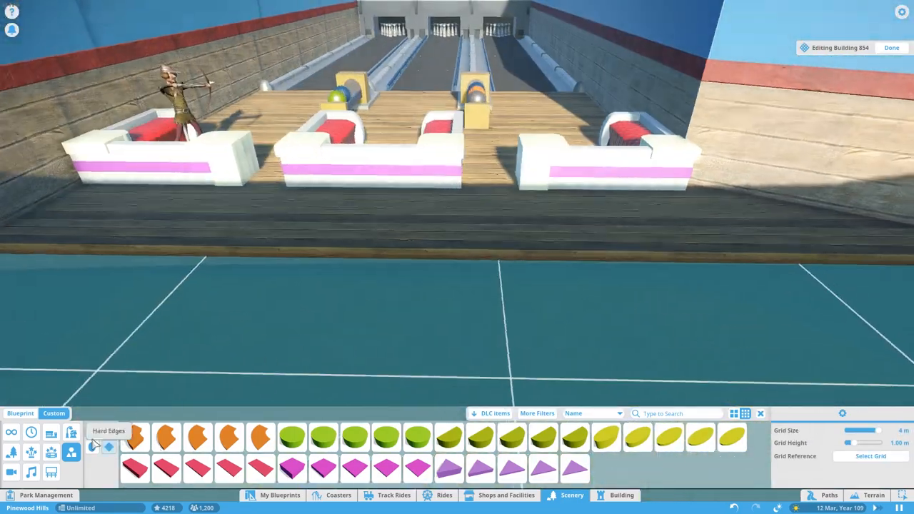
Search 'pot' and place the leafy potted plant beside the sofas, then clear an empty 'snowman' search.
{"action": "type", "text": "pot"}
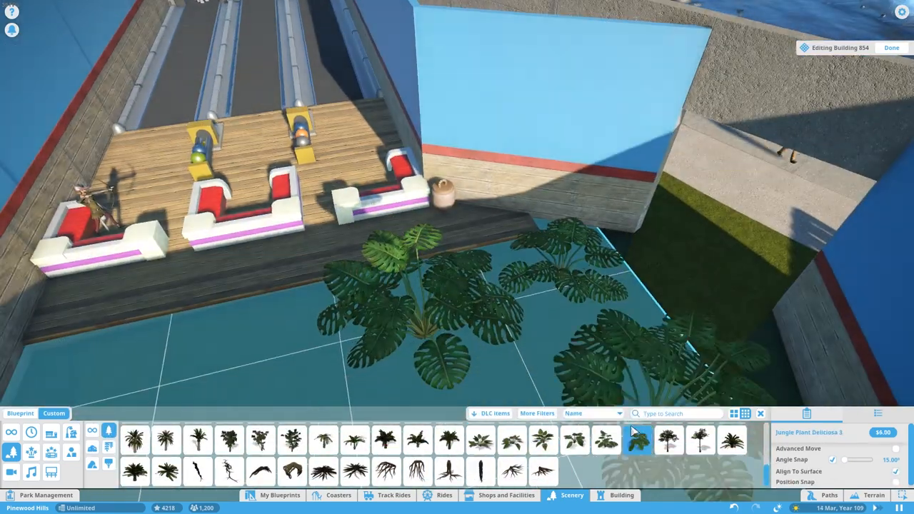
{"action": "left_click", "coordinate": [480, 440]}
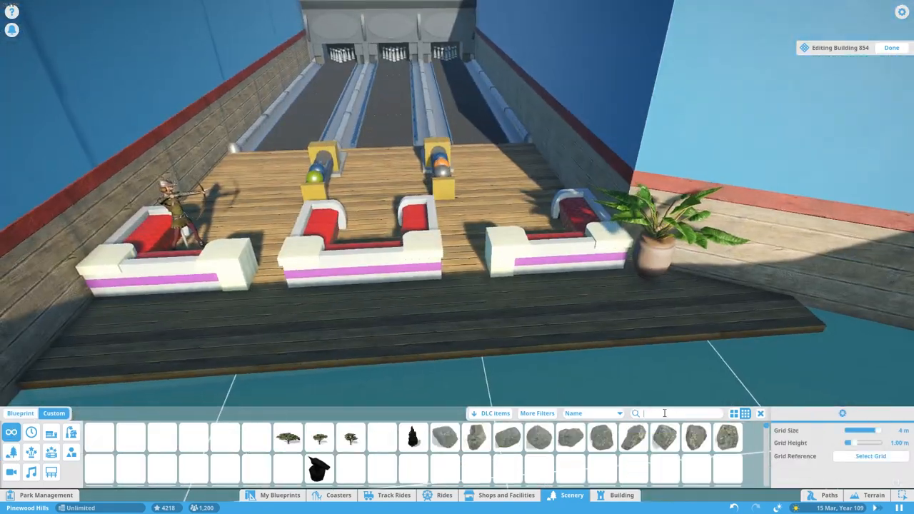
{"action": "type", "text": "snowman"}
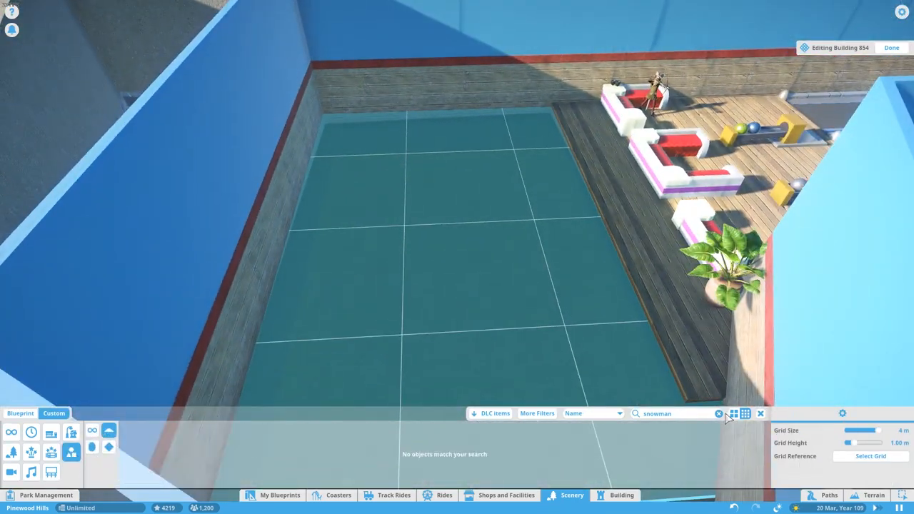
{"action": "left_click", "coordinate": [720, 414]}
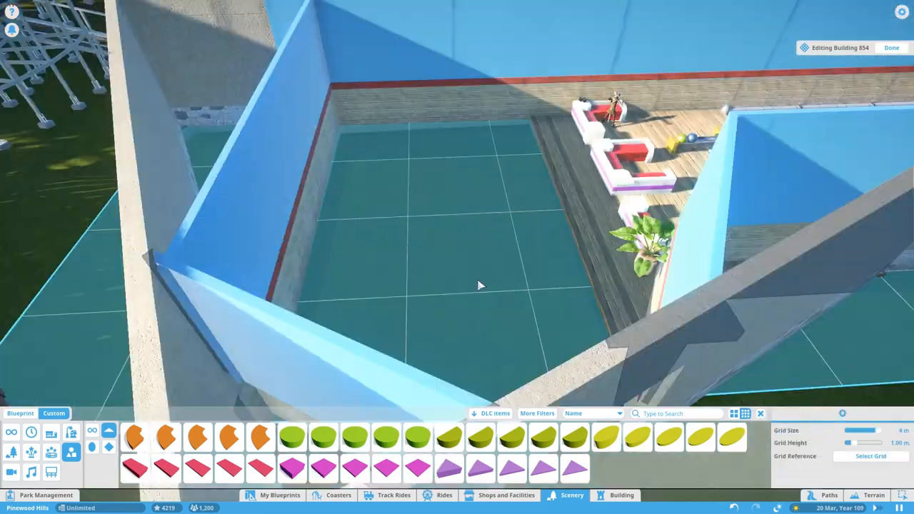
Place arcade cabinets and vending pieces, confirm the yellow change machine's position, and search 'wooden' scenery.
{"action": "left_click", "coordinate": [354, 468]}
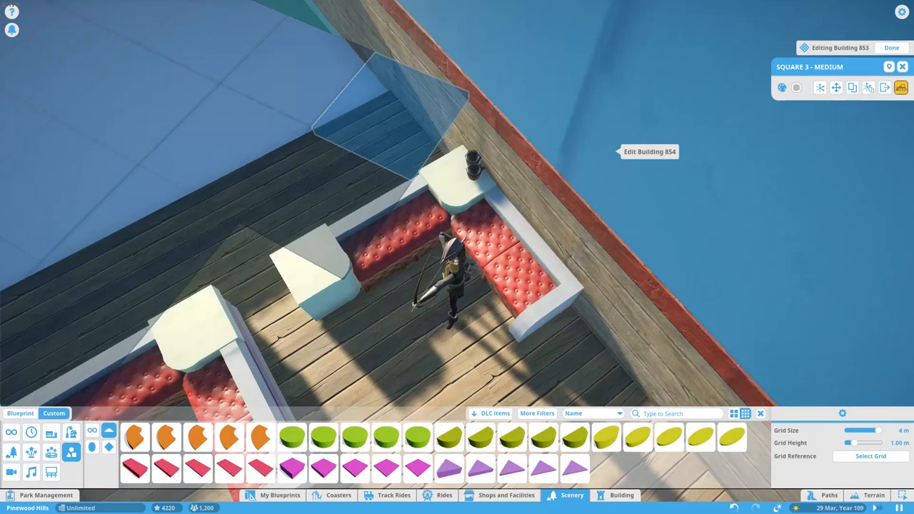
{"action": "left_click", "coordinate": [323, 469]}
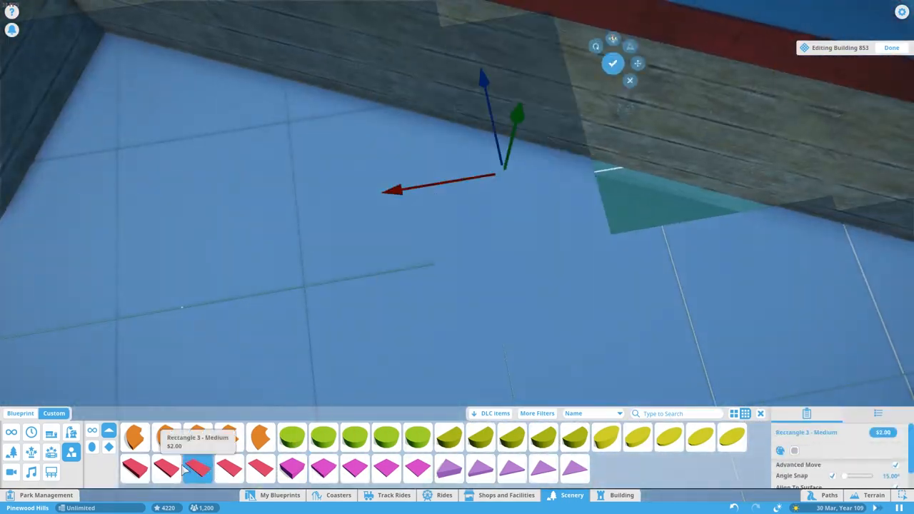
{"action": "left_click", "coordinate": [166, 469]}
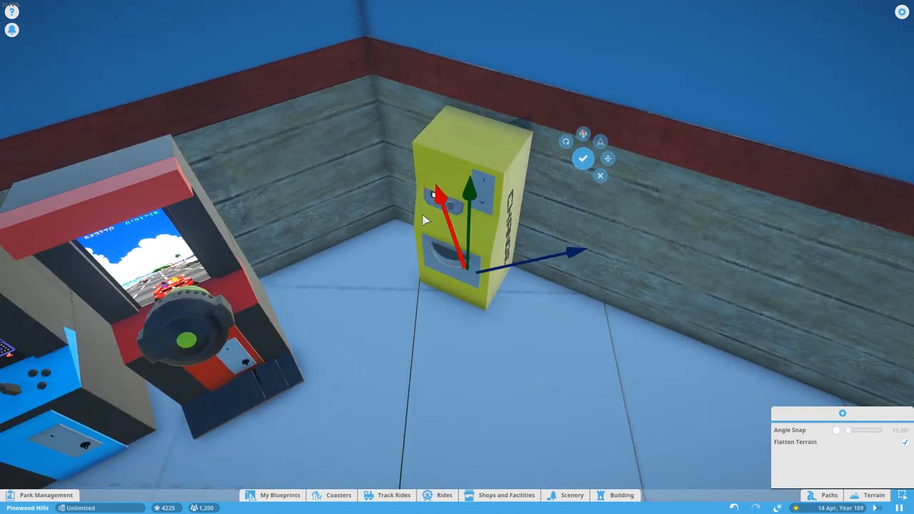
{"action": "left_click", "coordinate": [582, 158]}
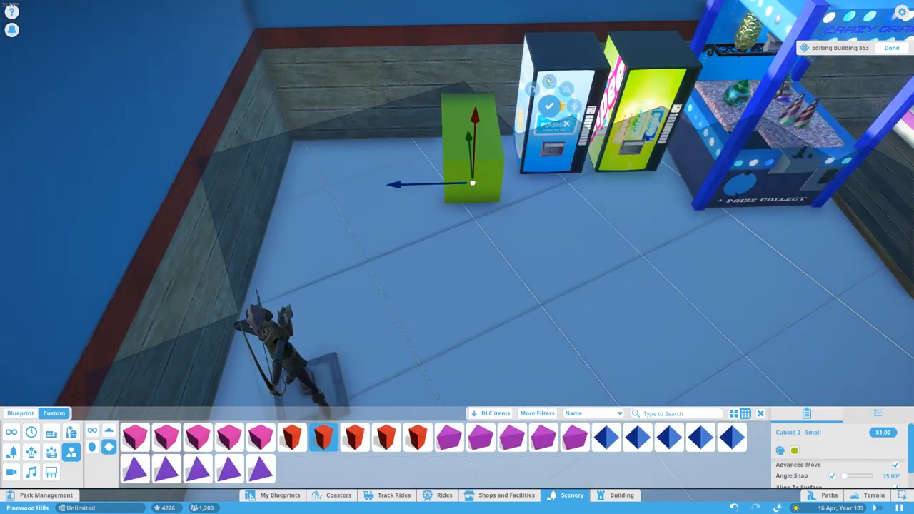
{"action": "type", "text": "wooden"}
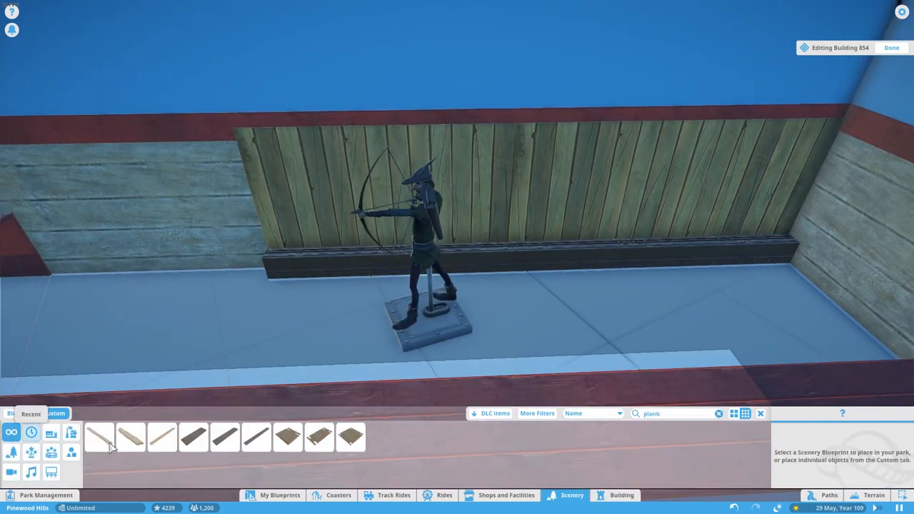
Place a wooden shelving piece, search 'wooden' and set the wooden door into the wall.
{"action": "left_click", "coordinate": [255, 437]}
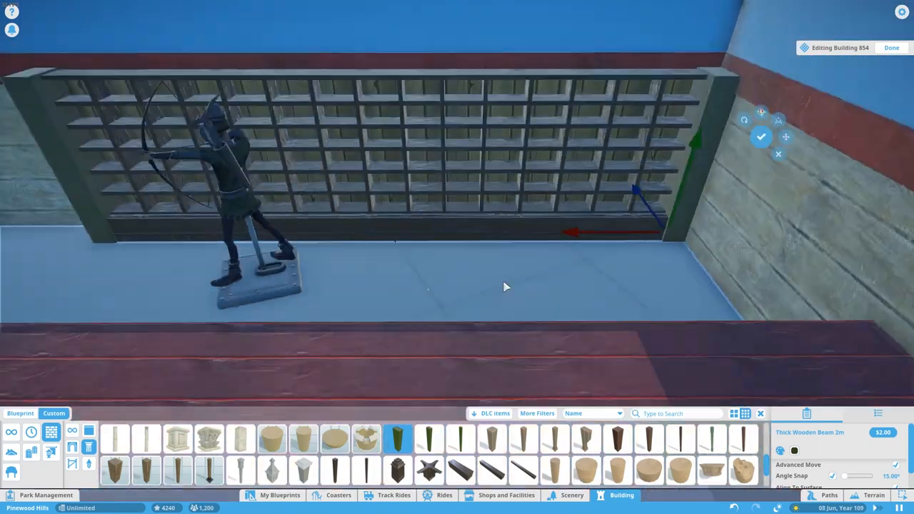
{"action": "type", "text": "wooden"}
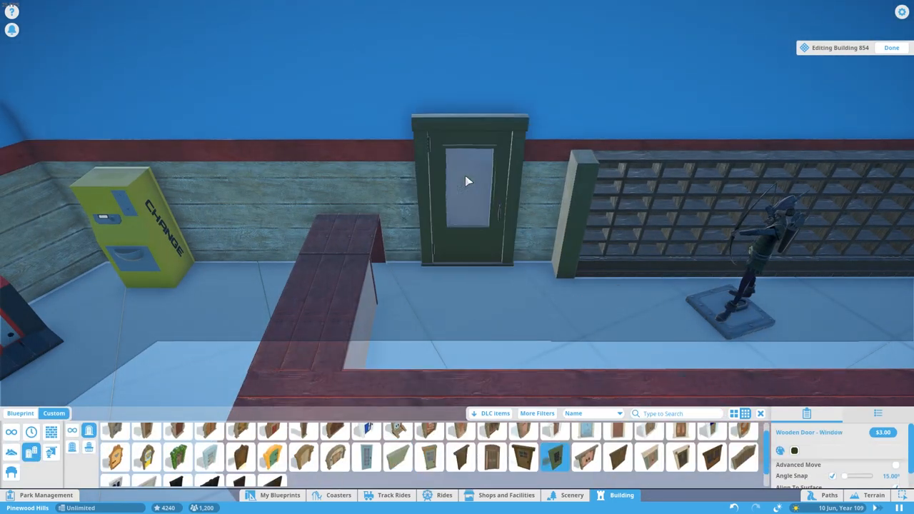
{"action": "left_click", "coordinate": [469, 181]}
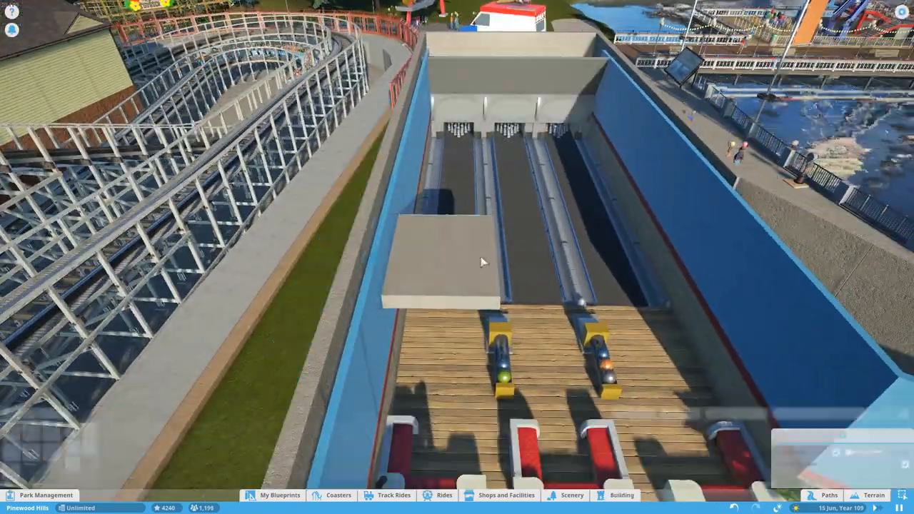
Place a roof piece over the bowling lane hall.
{"action": "left_click", "coordinate": [620, 494]}
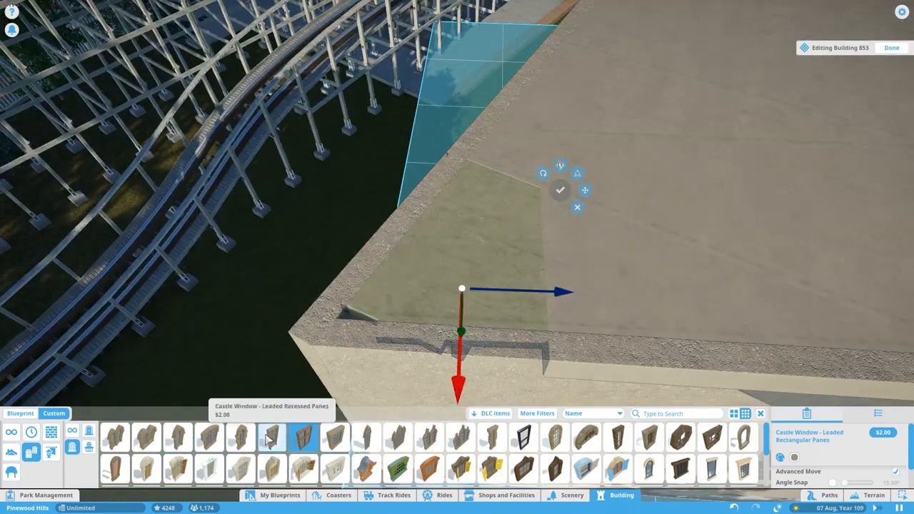
Place the leaded window panel at the roof edge and confirm the sloped roof piece.
{"action": "left_click", "coordinate": [560, 190]}
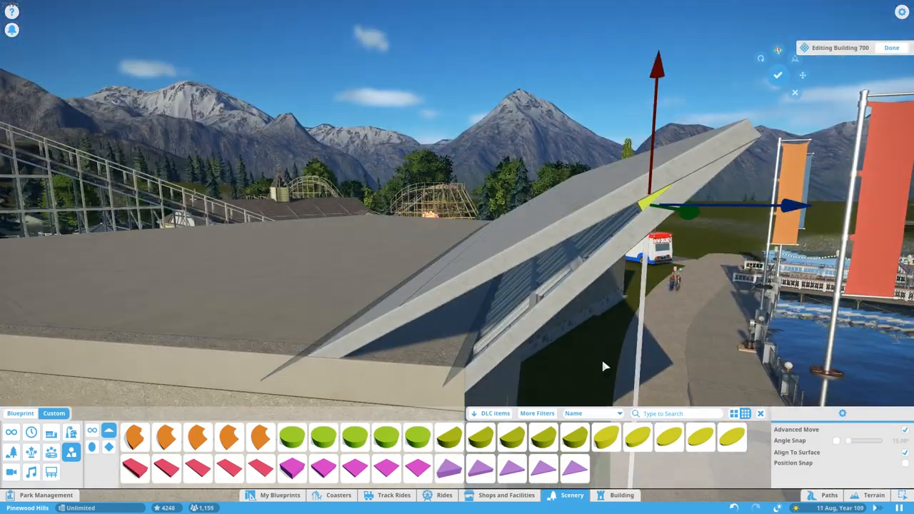
{"action": "left_click", "coordinate": [291, 468]}
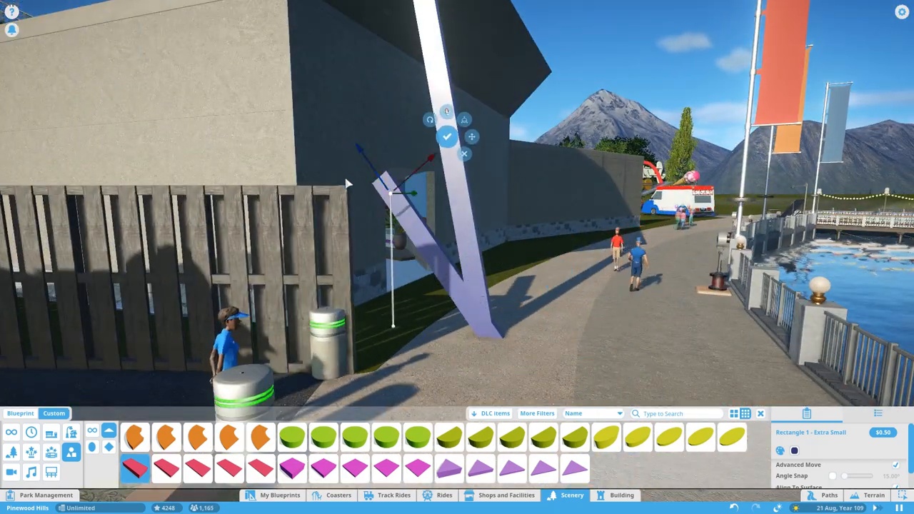
Place a Rectangle - Extra Small strip angled against the outer wall.
{"action": "left_click", "coordinate": [447, 137]}
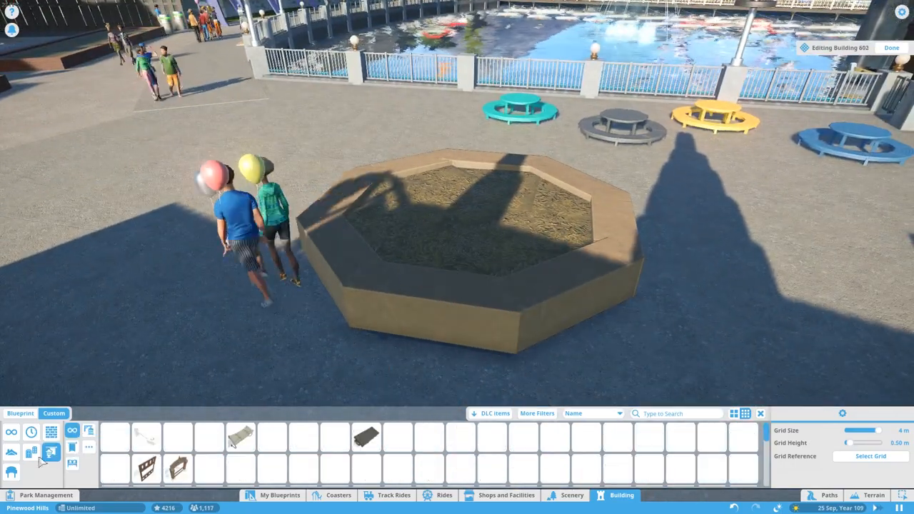
Pick a 1 Metre Kerb piece and bushes from Scenery and set them in the planter.
{"action": "left_click", "coordinate": [572, 494]}
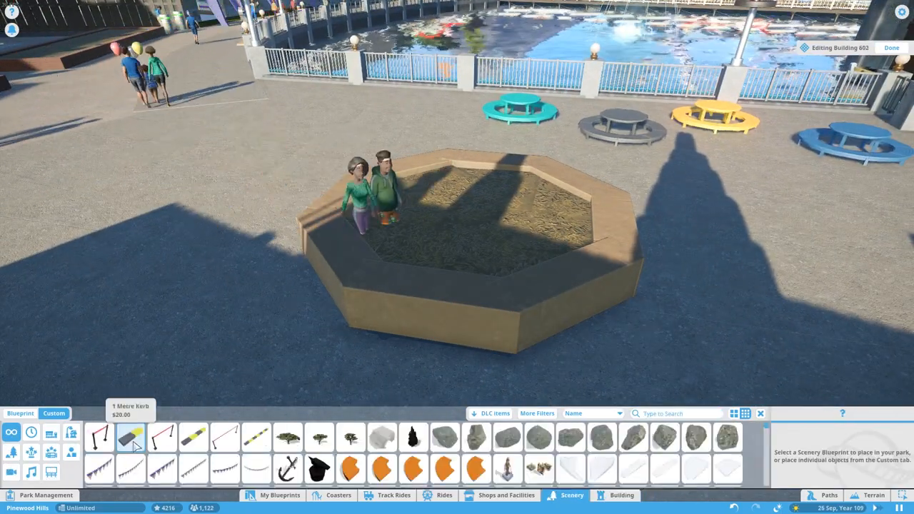
{"action": "left_click", "coordinate": [226, 437]}
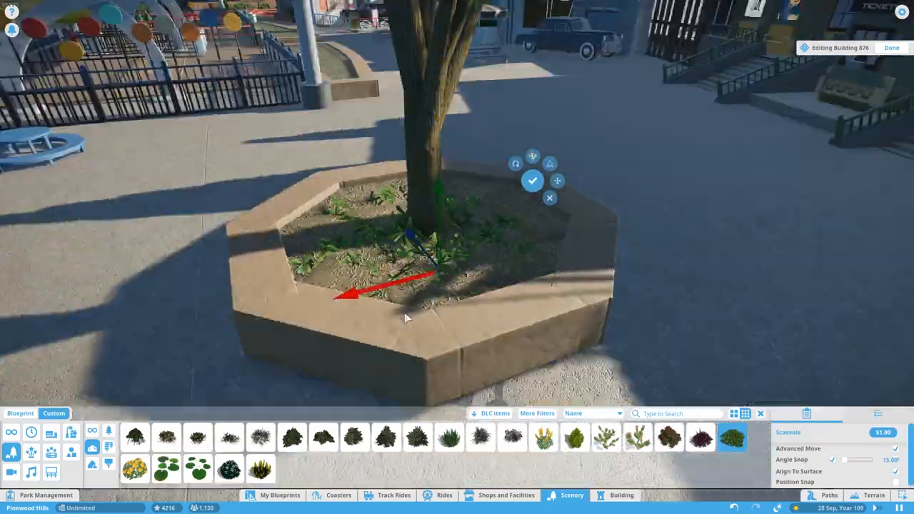
{"action": "left_click", "coordinate": [449, 437]}
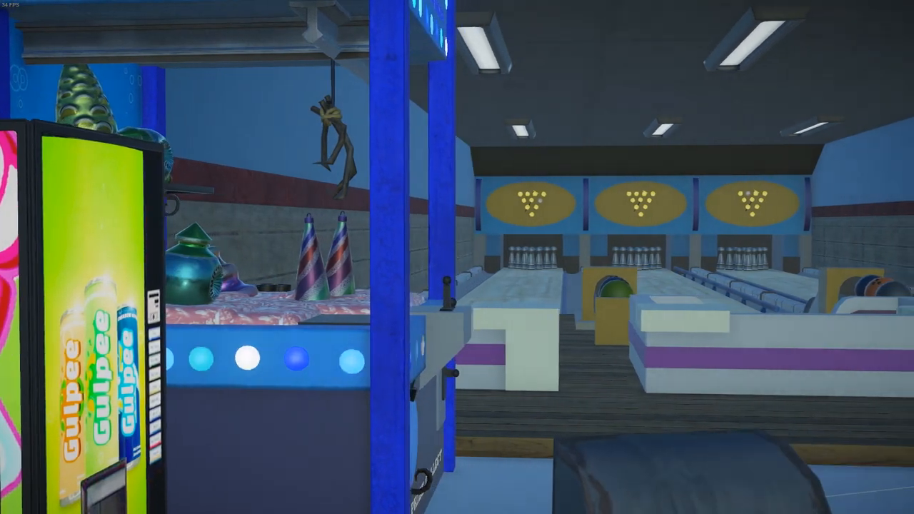
{"action": "mouse_move", "coordinate": [457, 258]}
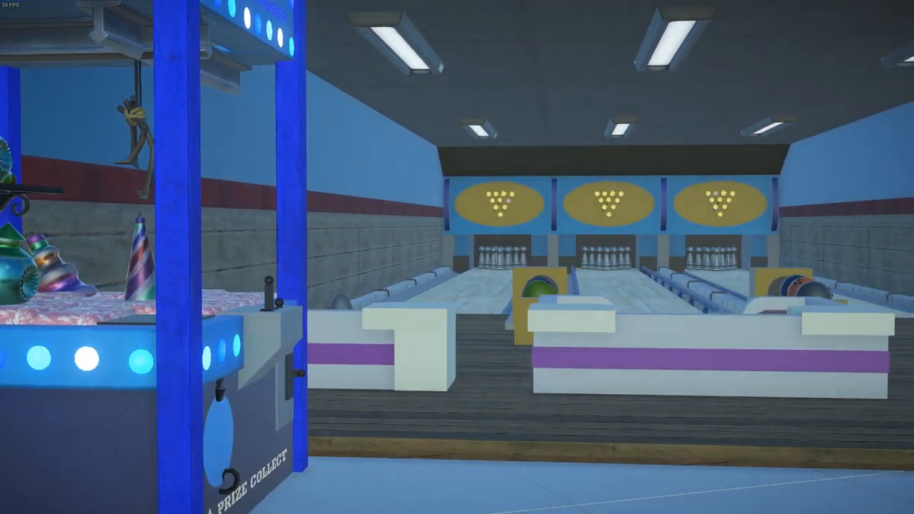
{"action": "mouse_move", "coordinate": [457, 257]}
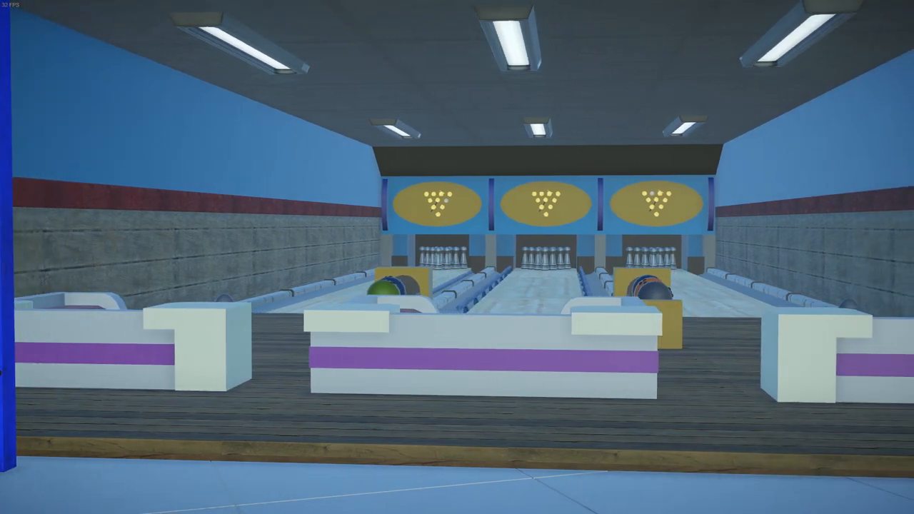
{"action": "mouse_move", "coordinate": [457, 257]}
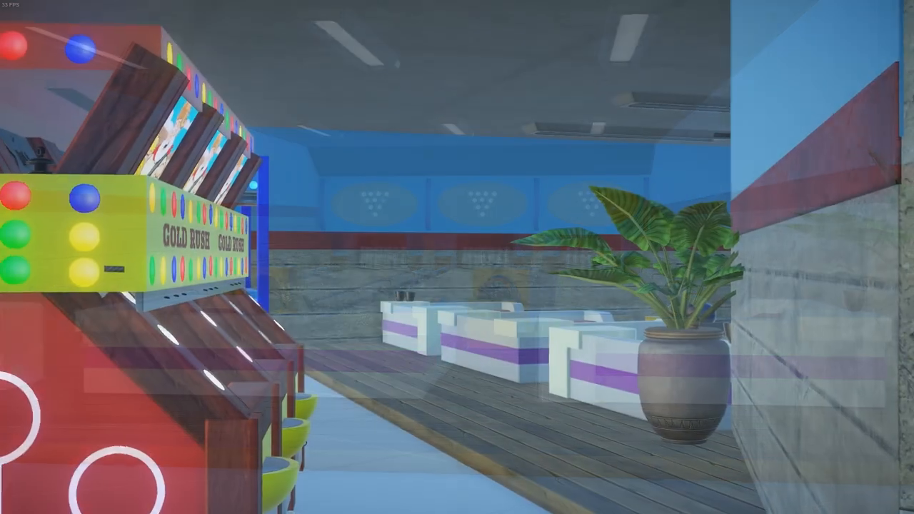
{"action": "mouse_move", "coordinate": [458, 257]}
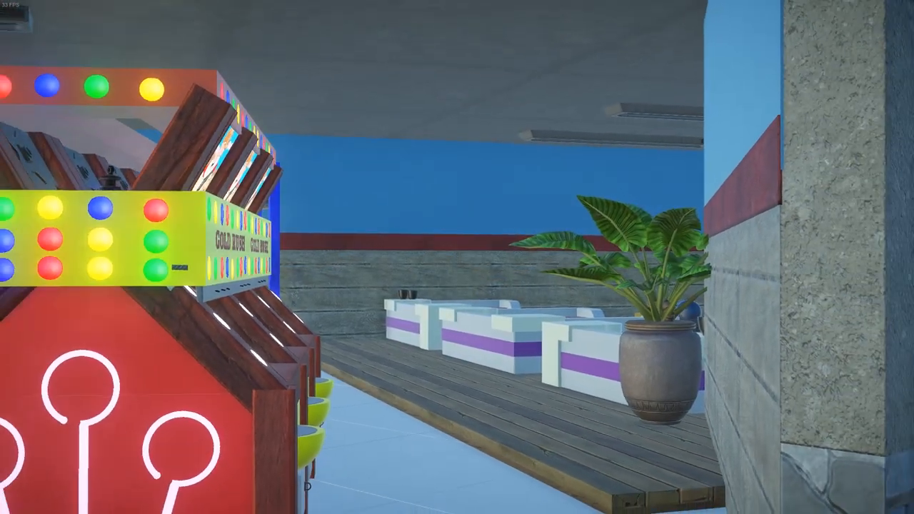
{"action": "mouse_move", "coordinate": [458, 257]}
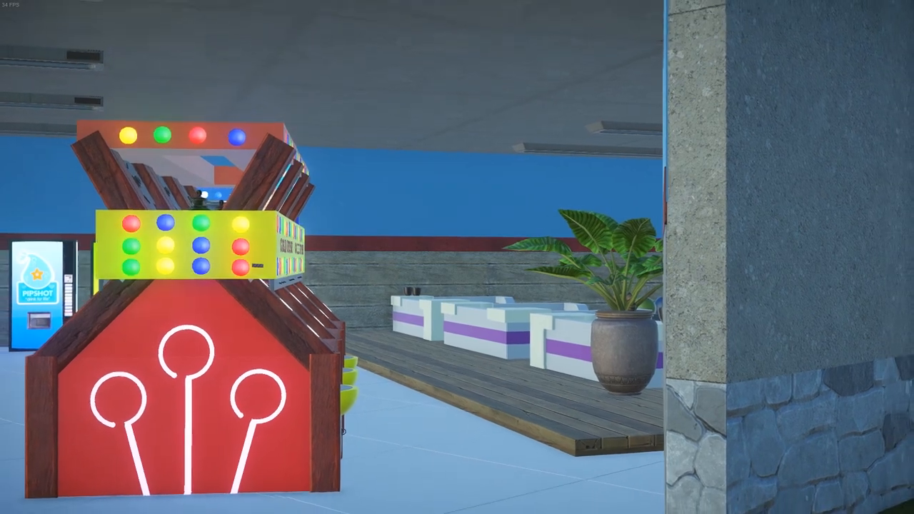
{"action": "mouse_move", "coordinate": [457, 257]}
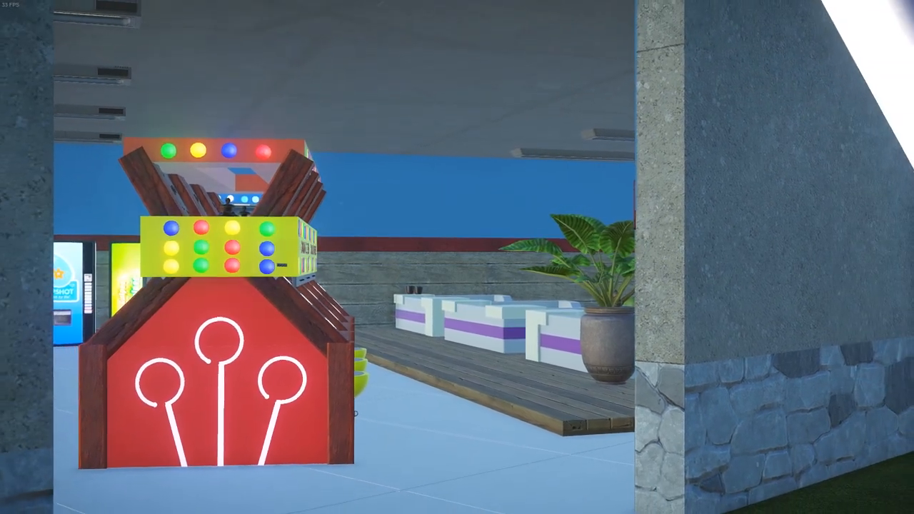
{"action": "mouse_move", "coordinate": [458, 257]}
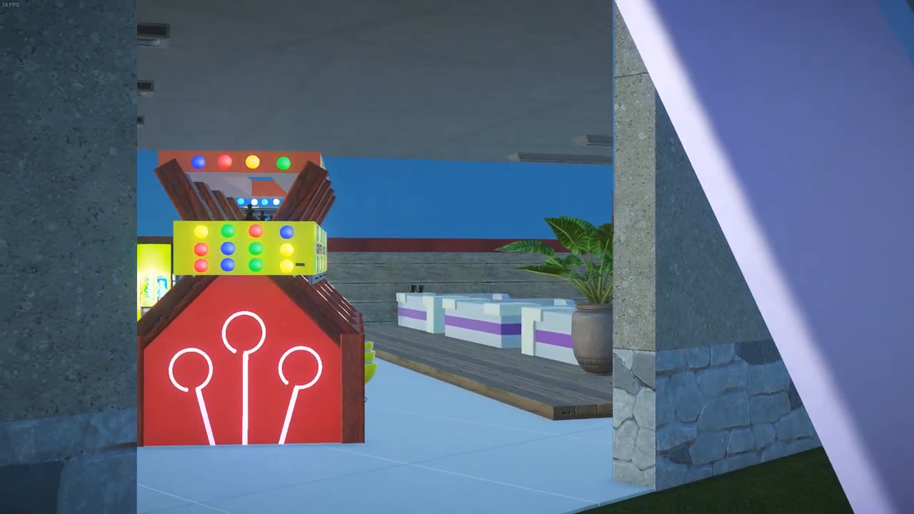
{"action": "mouse_move", "coordinate": [457, 257]}
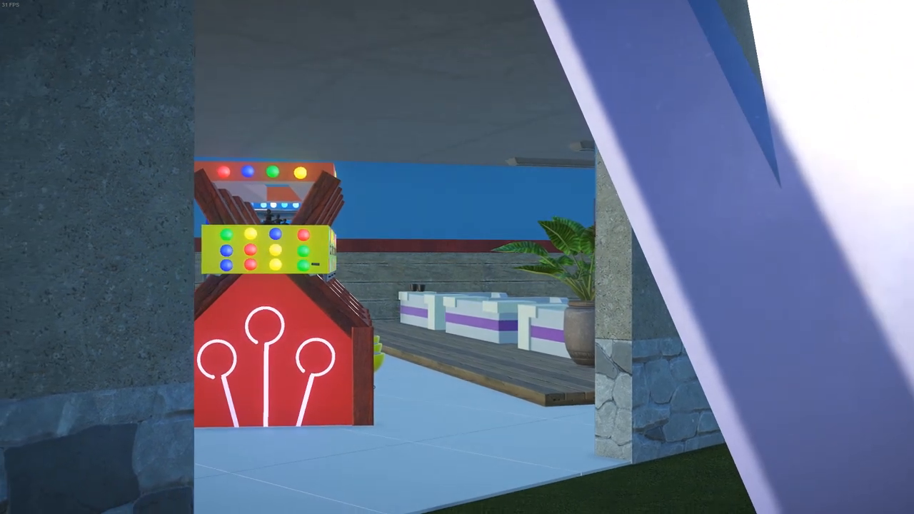